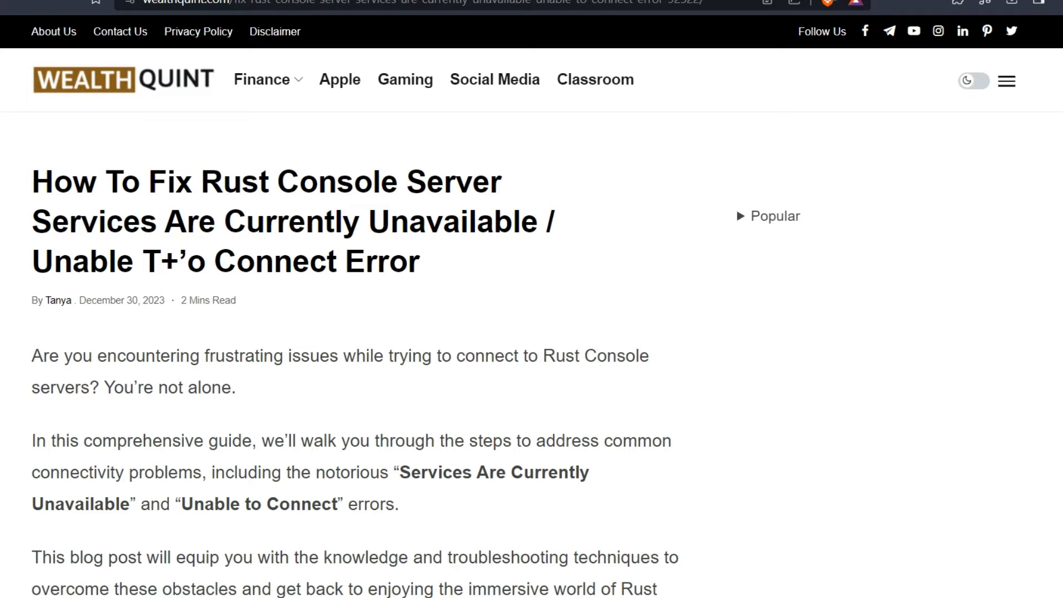
{"action": "scroll", "scroll_direction": "down", "scroll_amount": 3}
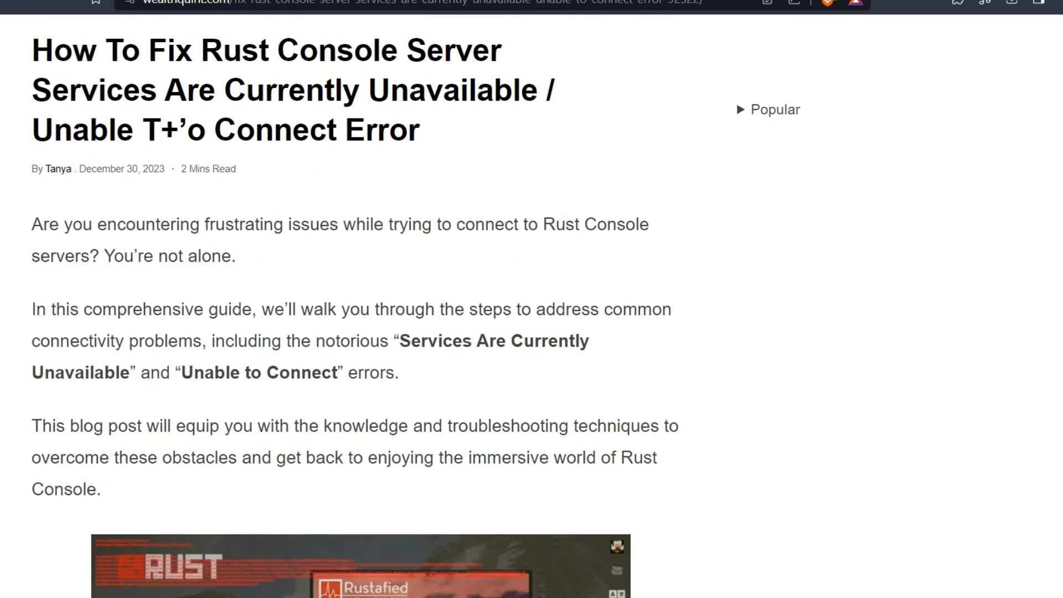
{"action": "scroll", "scroll_direction": "down", "scroll_amount": 3}
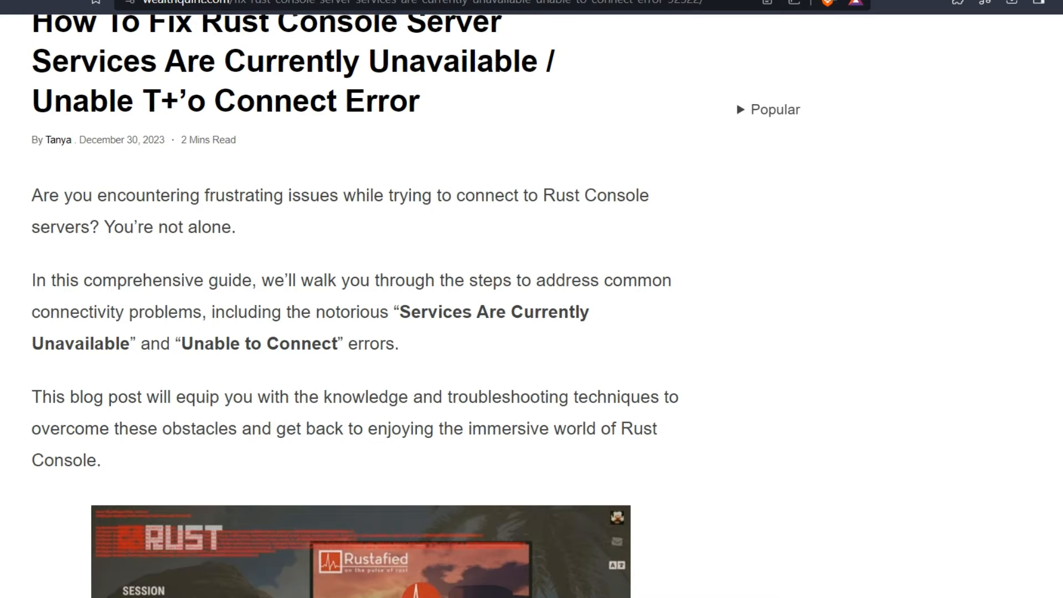
{"action": "scroll", "scroll_direction": "down", "scroll_amount": 3}
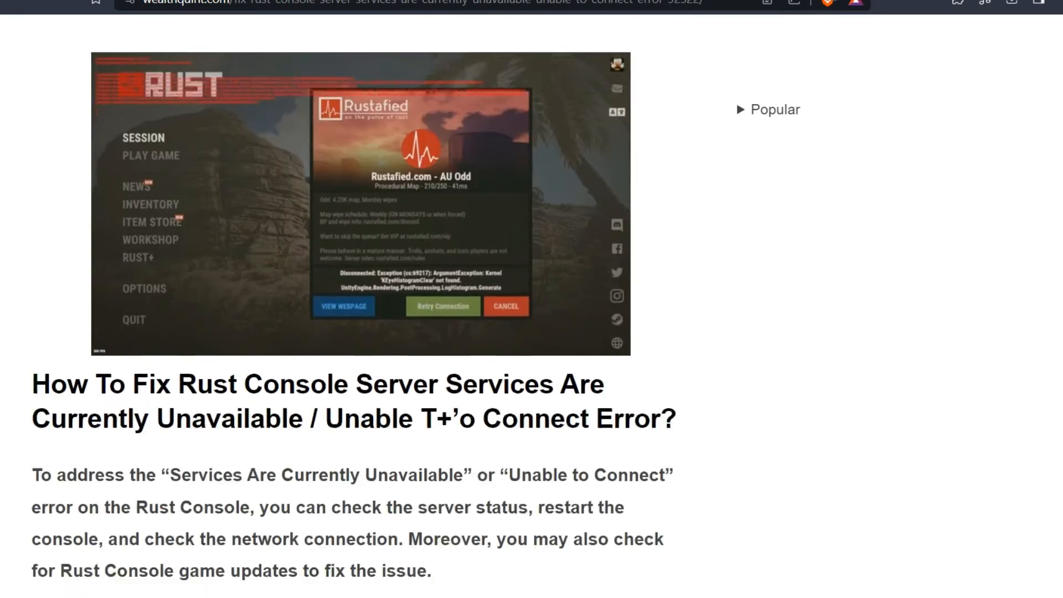
{"action": "scroll", "scroll_direction": "down", "scroll_amount": 3}
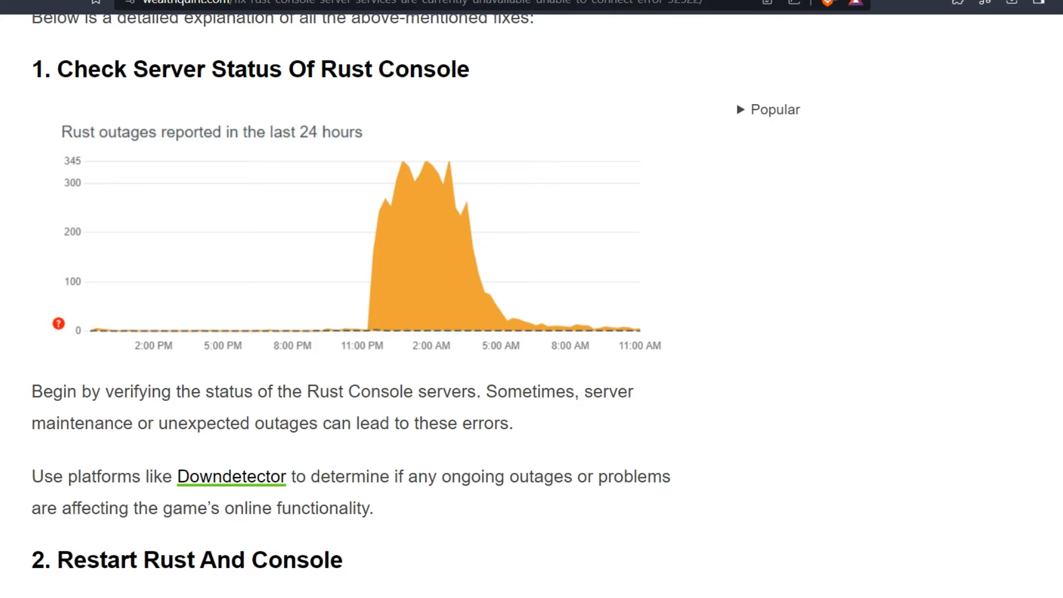
{"action": "scroll", "scroll_direction": "down", "scroll_amount": 3}
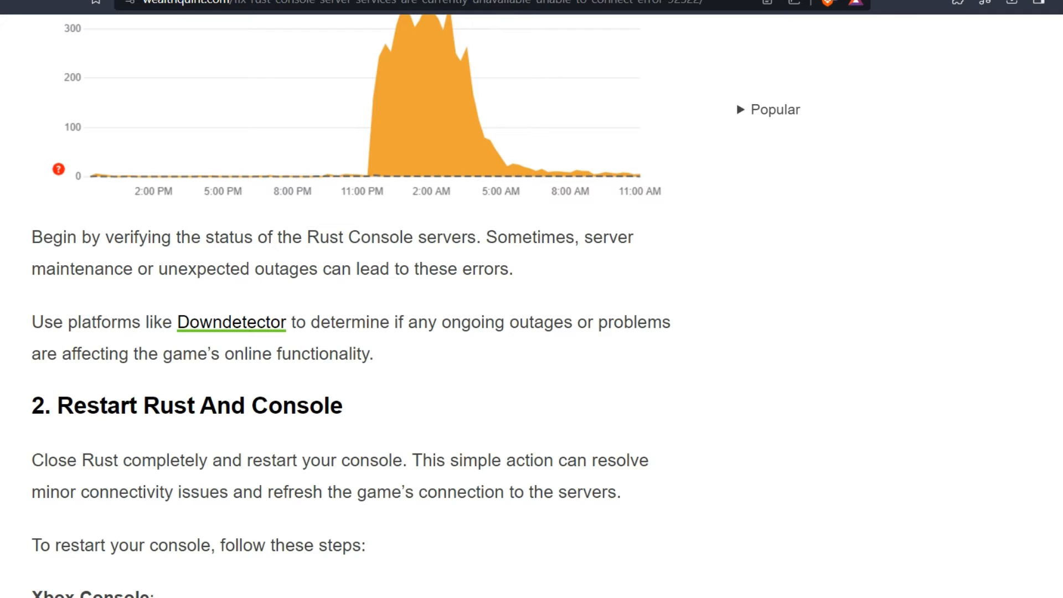
{"action": "scroll", "scroll_direction": "down", "scroll_amount": 3}
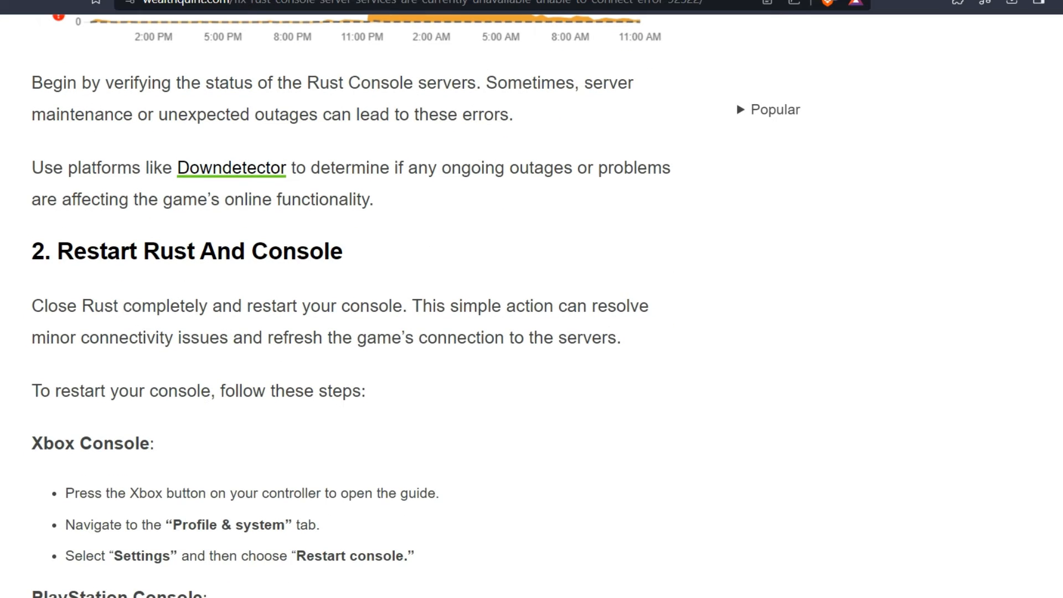
{"action": "scroll", "scroll_direction": "down", "scroll_amount": 3}
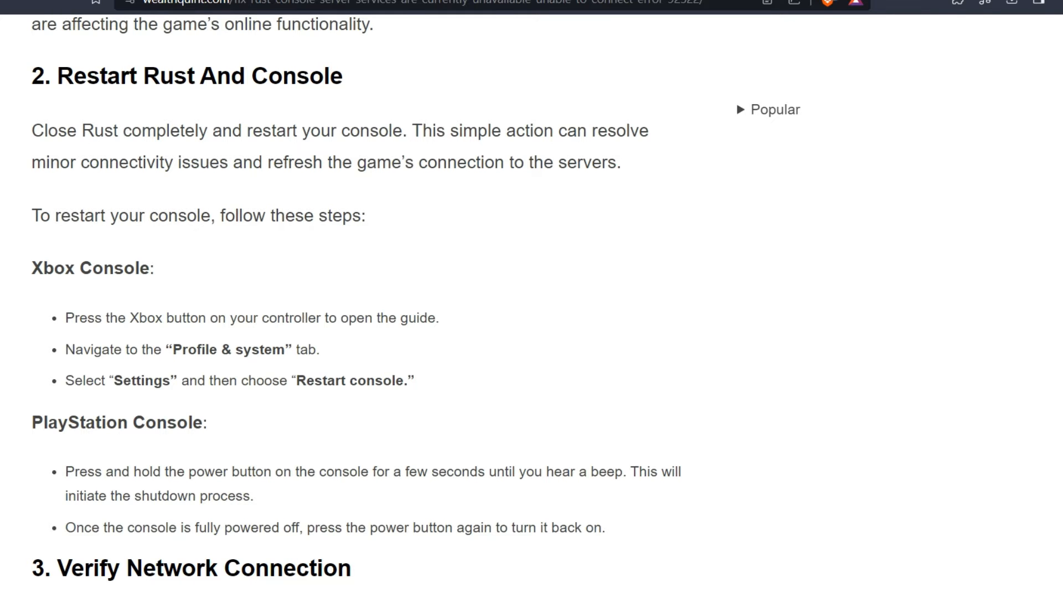
{"action": "scroll", "scroll_direction": "down", "scroll_amount": 3}
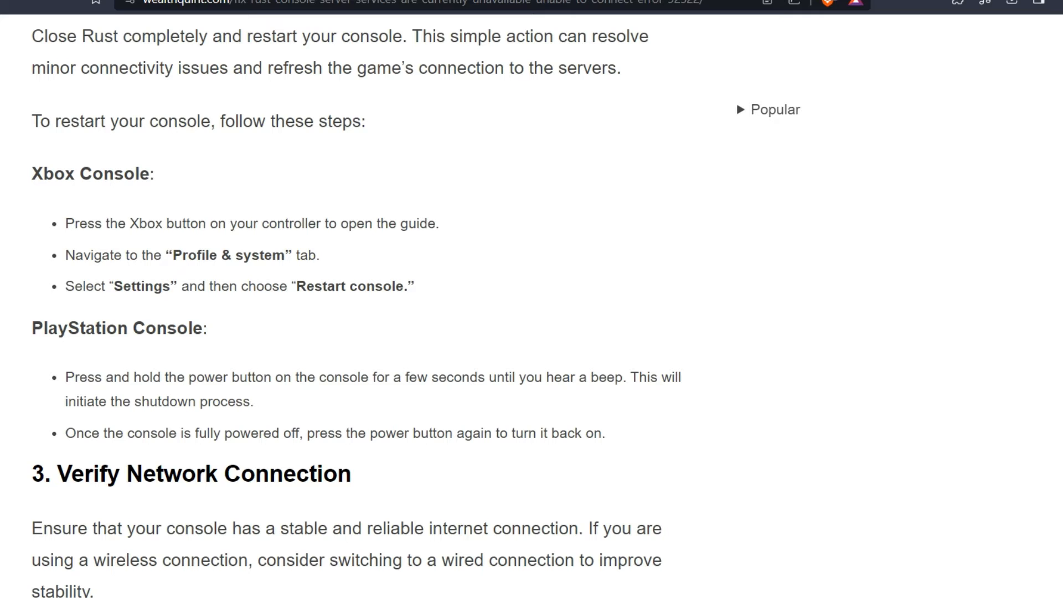
{"action": "scroll", "scroll_direction": "down", "scroll_amount": 3}
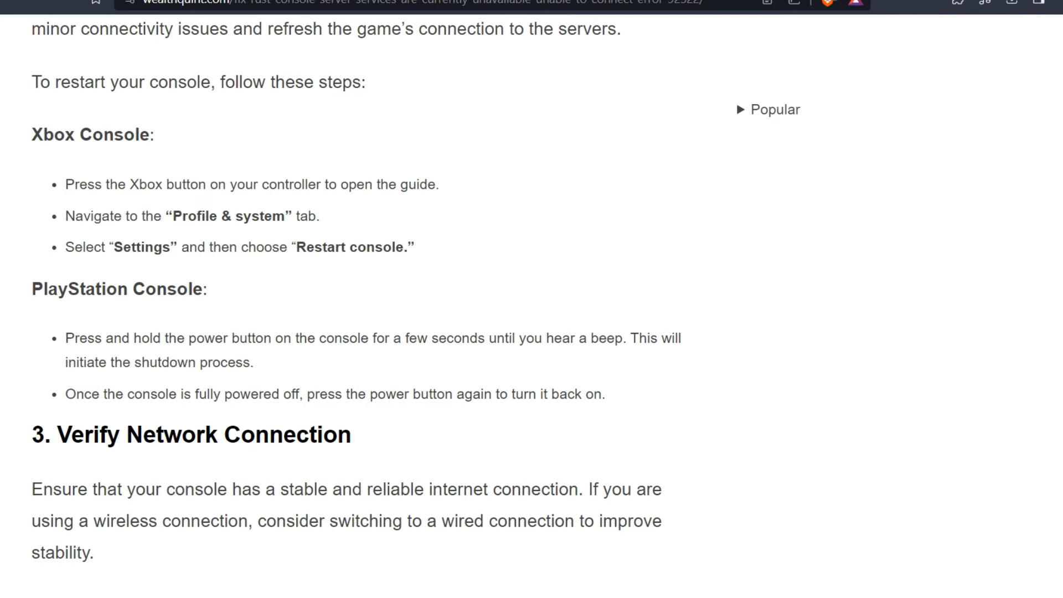
{"action": "scroll", "scroll_direction": "down", "scroll_amount": 3}
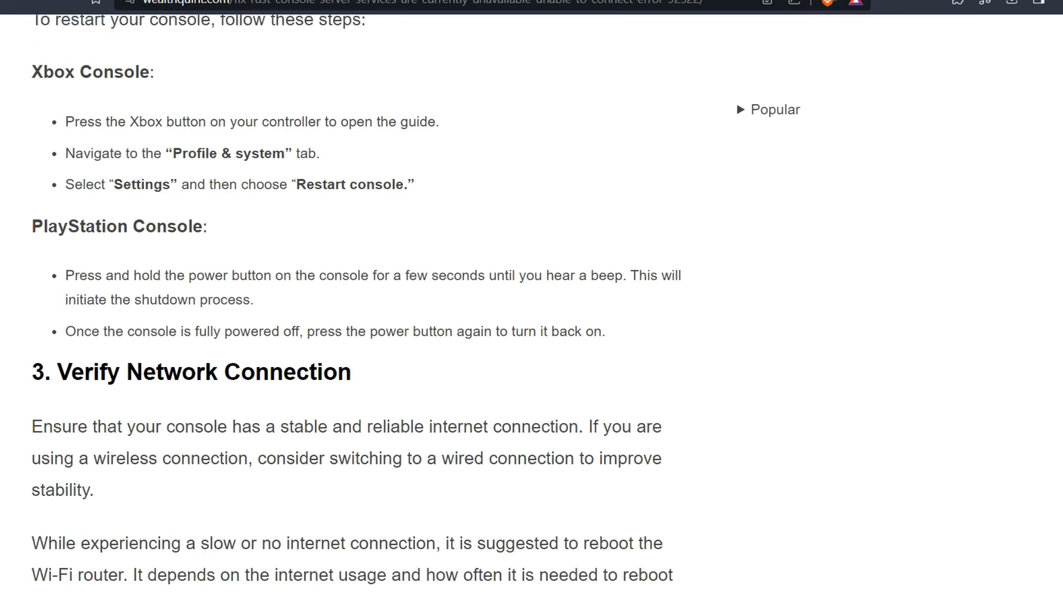
{"action": "scroll", "scroll_direction": "down", "scroll_amount": 3}
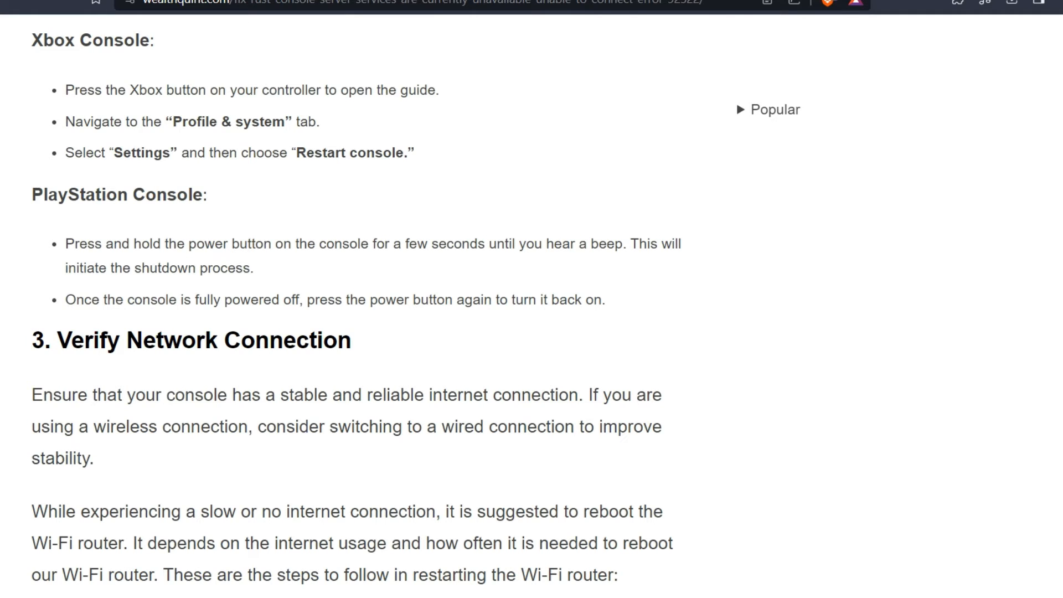
{"action": "scroll", "scroll_direction": "down", "scroll_amount": 3}
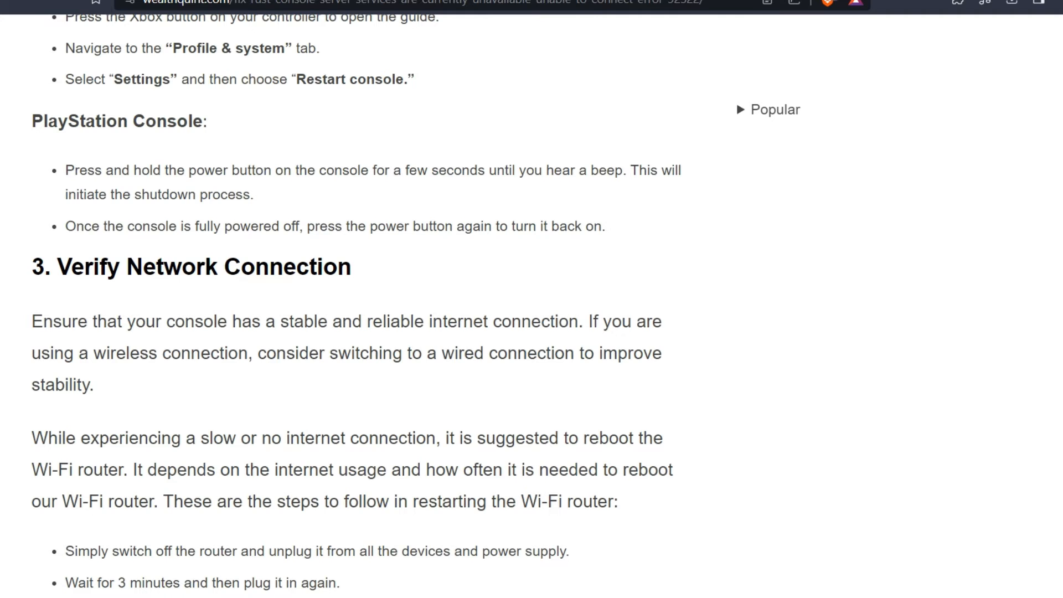
{"action": "scroll", "scroll_direction": "down", "scroll_amount": 3}
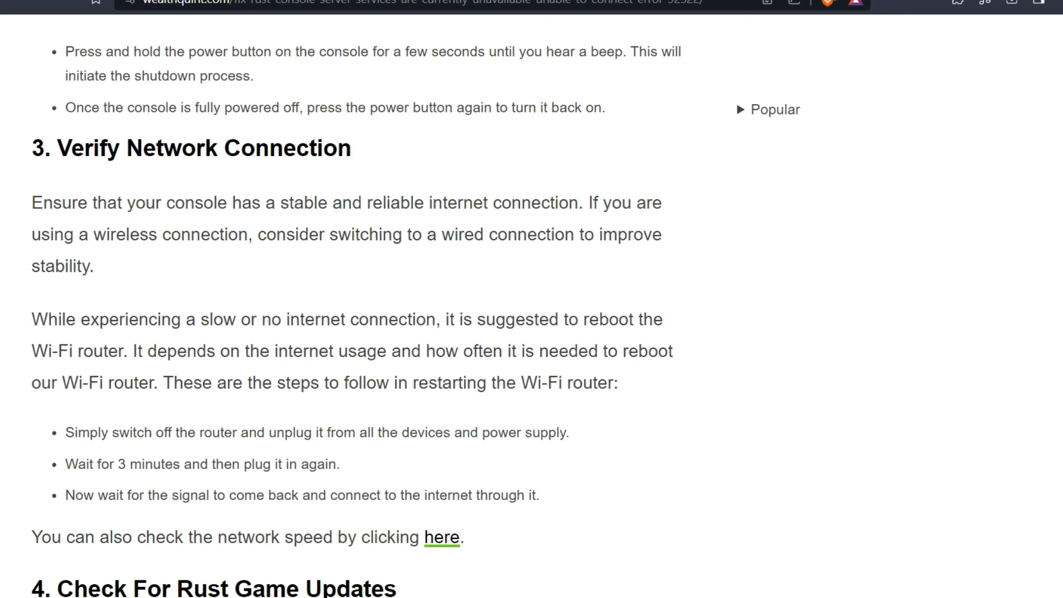
{"action": "scroll", "scroll_direction": "down", "scroll_amount": 3}
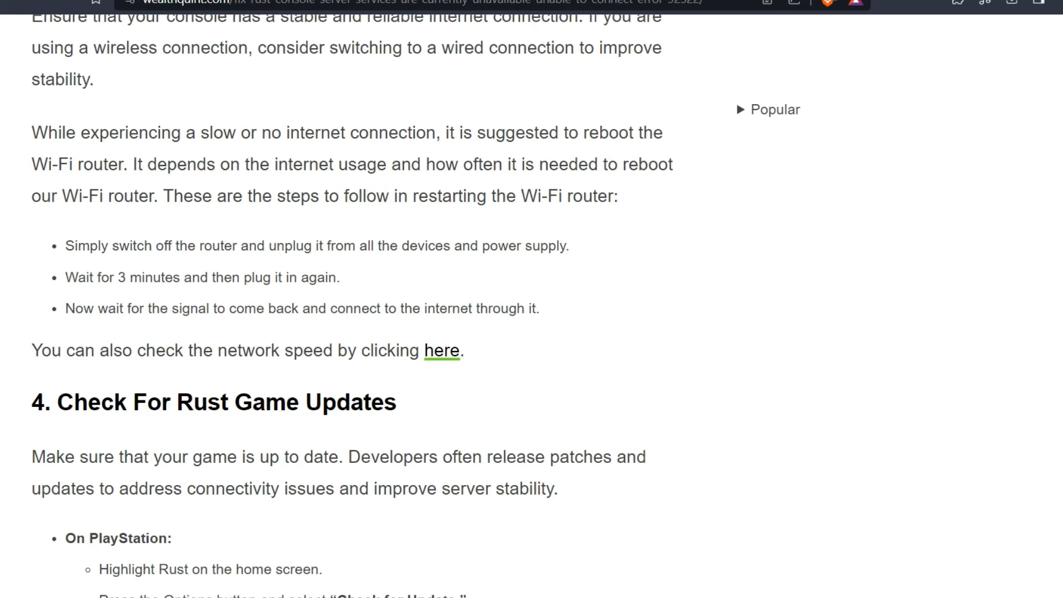
{"action": "scroll", "scroll_direction": "down", "scroll_amount": 3}
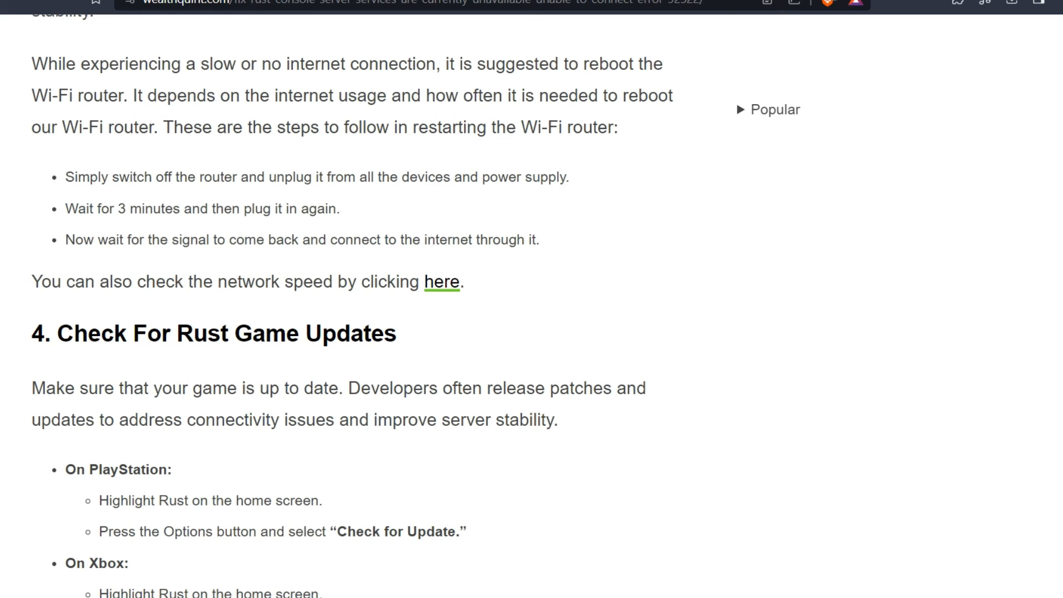
{"action": "scroll", "scroll_direction": "down", "scroll_amount": 3}
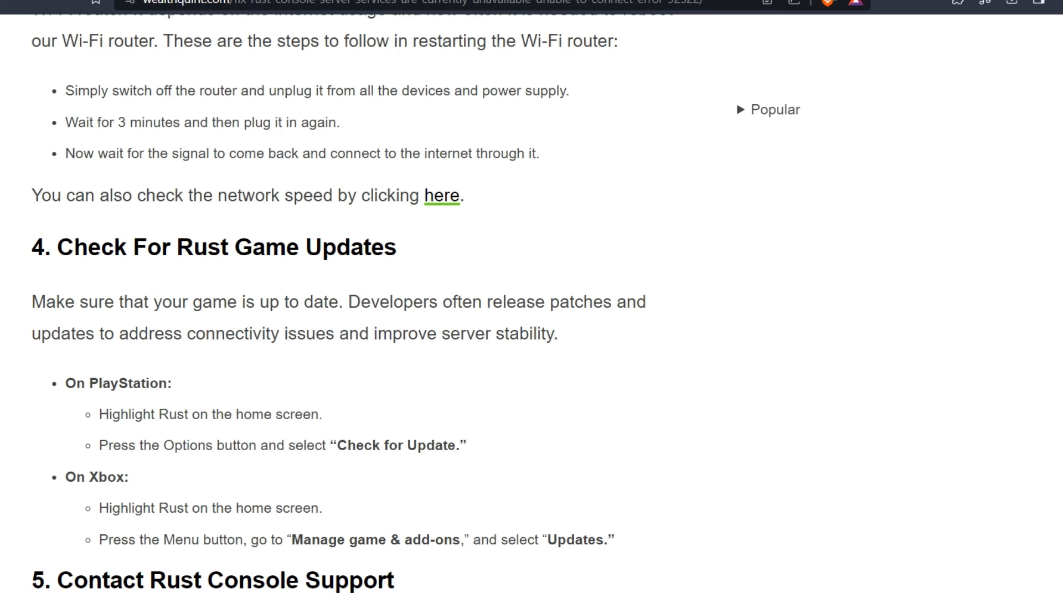
{"action": "scroll", "scroll_direction": "down", "scroll_amount": 3}
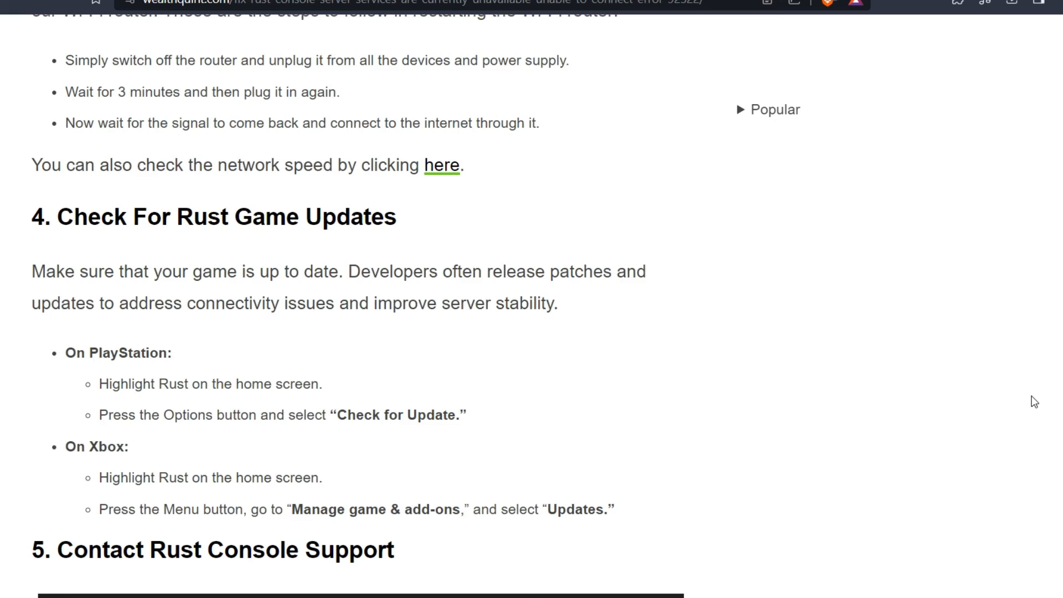
{"action": "scroll", "scroll_direction": "down", "scroll_amount": 3}
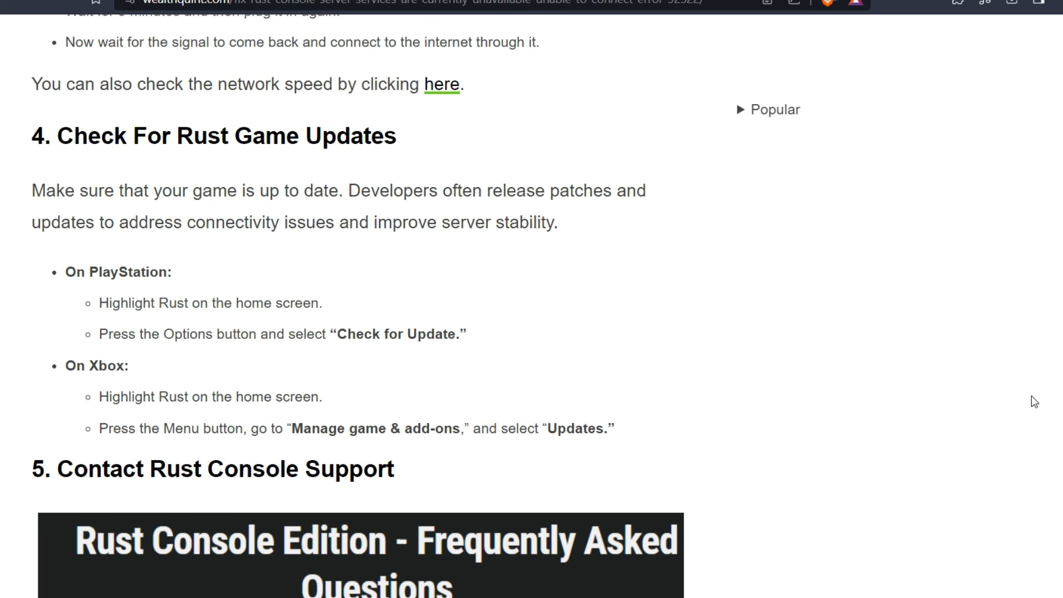
{"action": "scroll", "scroll_direction": "down", "scroll_amount": 3}
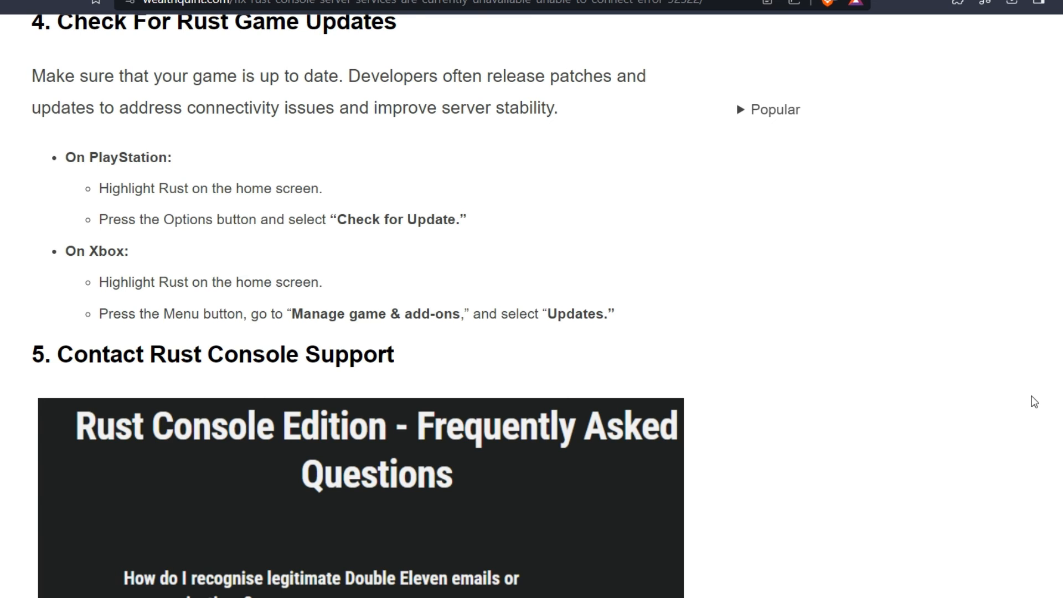
{"action": "scroll", "scroll_direction": "down", "scroll_amount": 3}
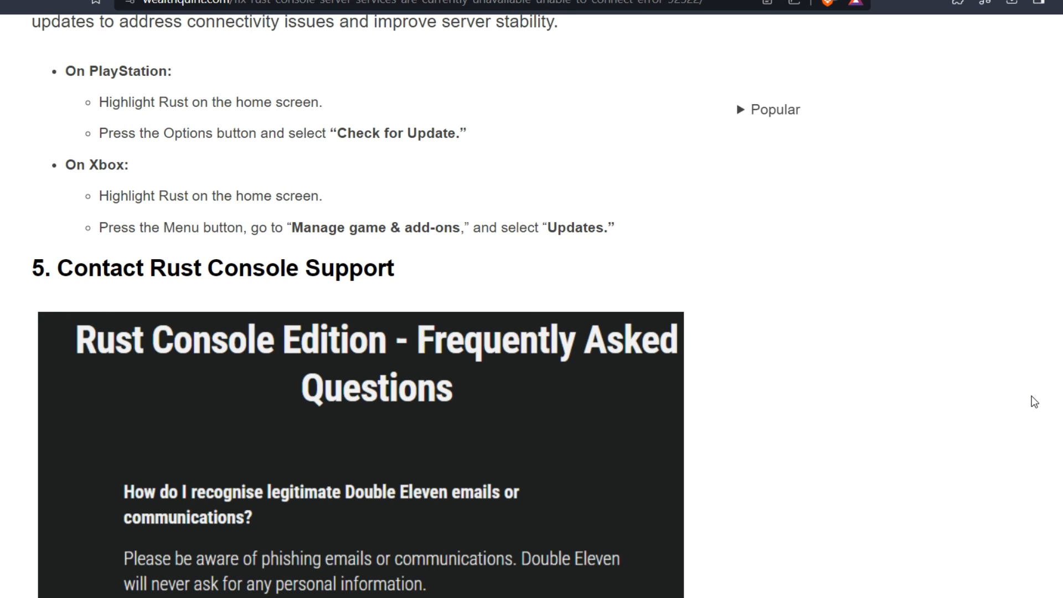
{"action": "scroll", "scroll_direction": "down", "scroll_amount": 3}
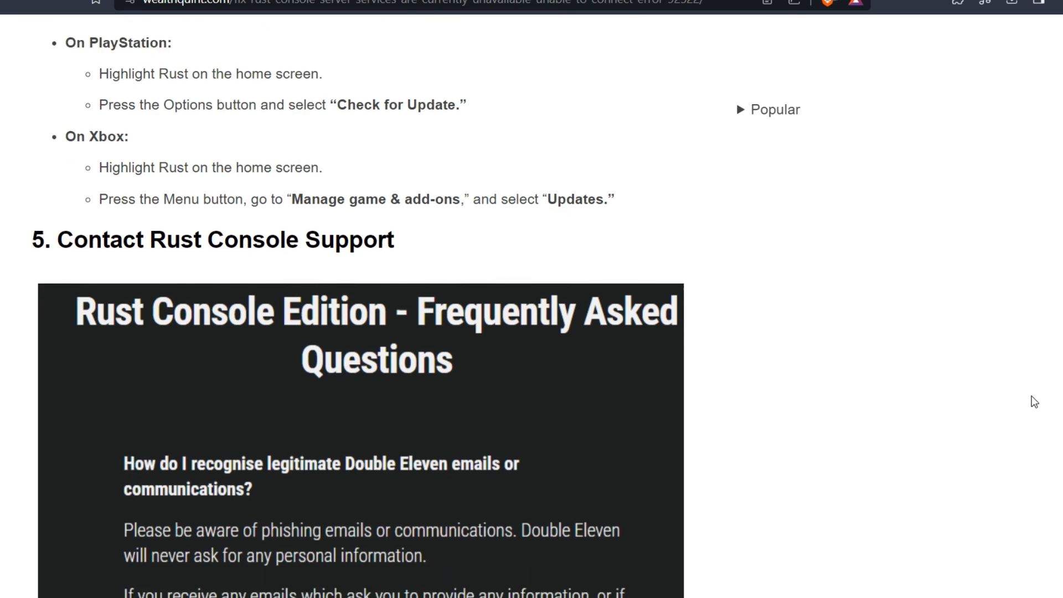
{"action": "scroll", "scroll_direction": "down", "scroll_amount": 3}
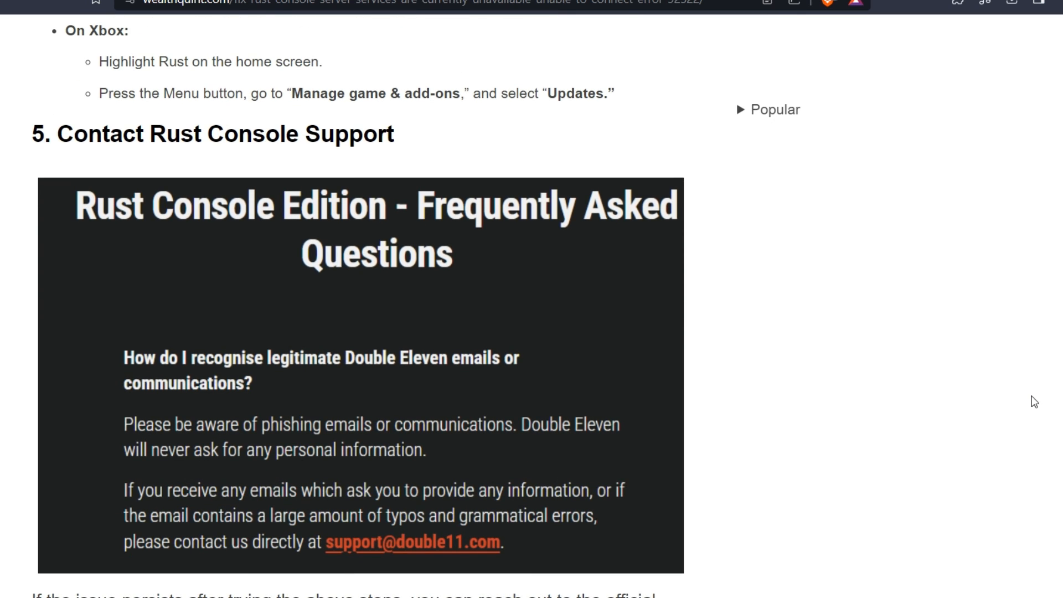
{"action": "scroll", "scroll_direction": "down", "scroll_amount": 3}
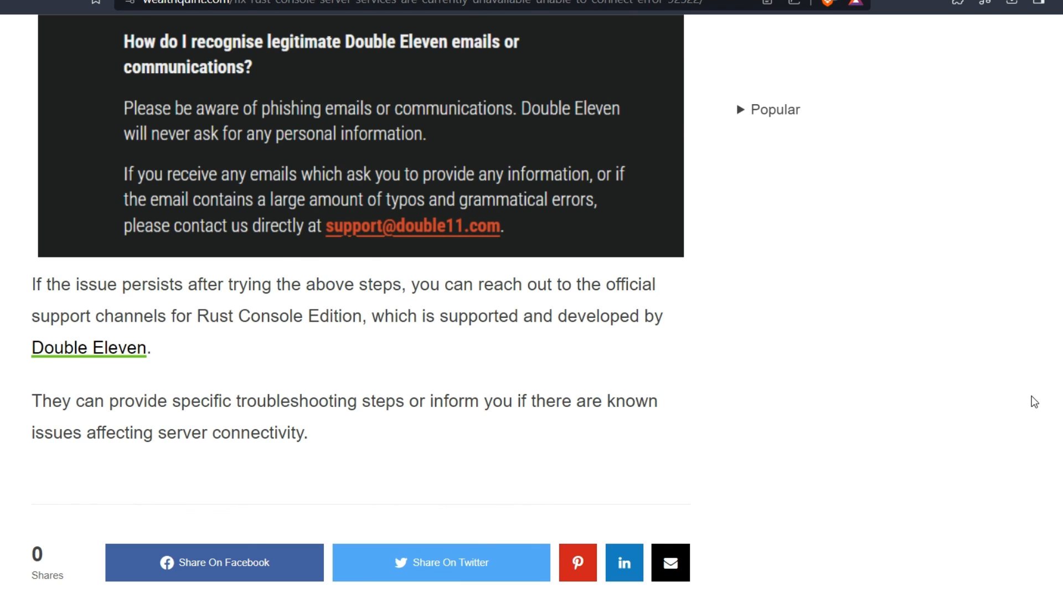
{"action": "scroll", "scroll_direction": "down", "scroll_amount": 3}
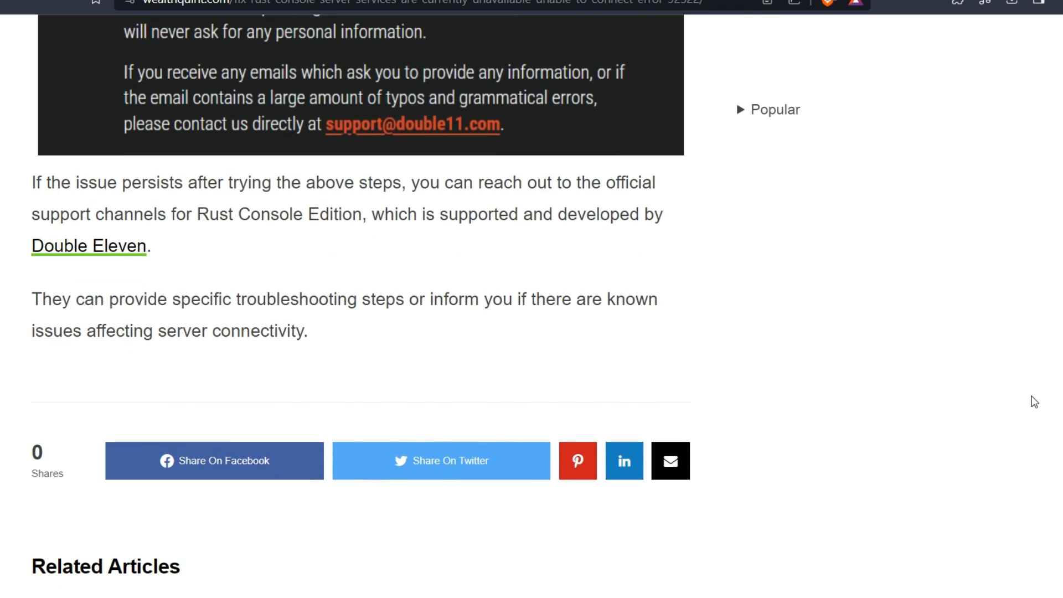